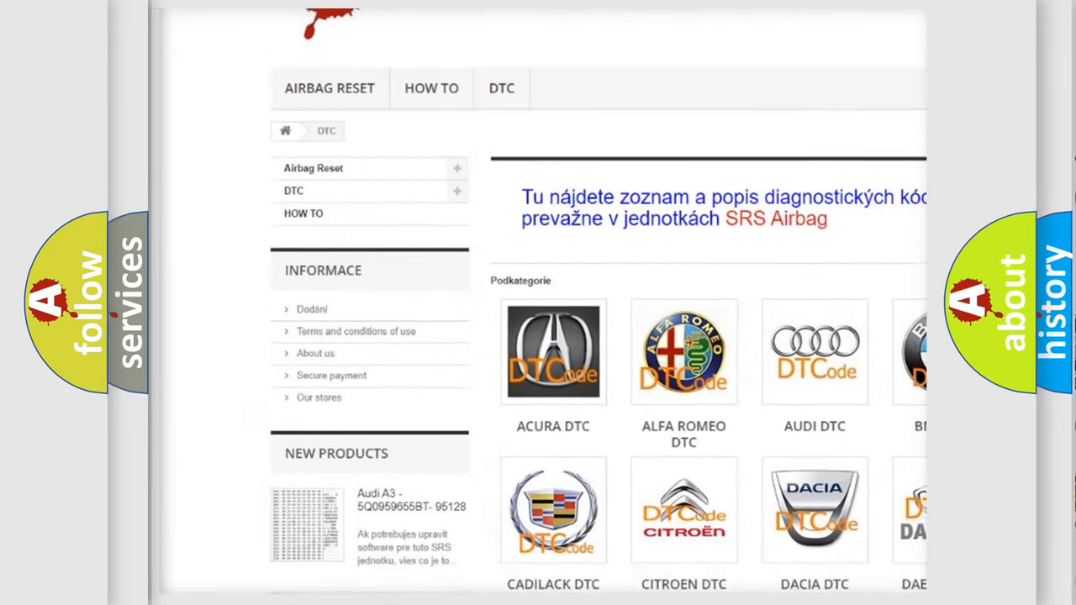
{"action": "scroll", "scroll_direction": "down", "scroll_amount": 3}
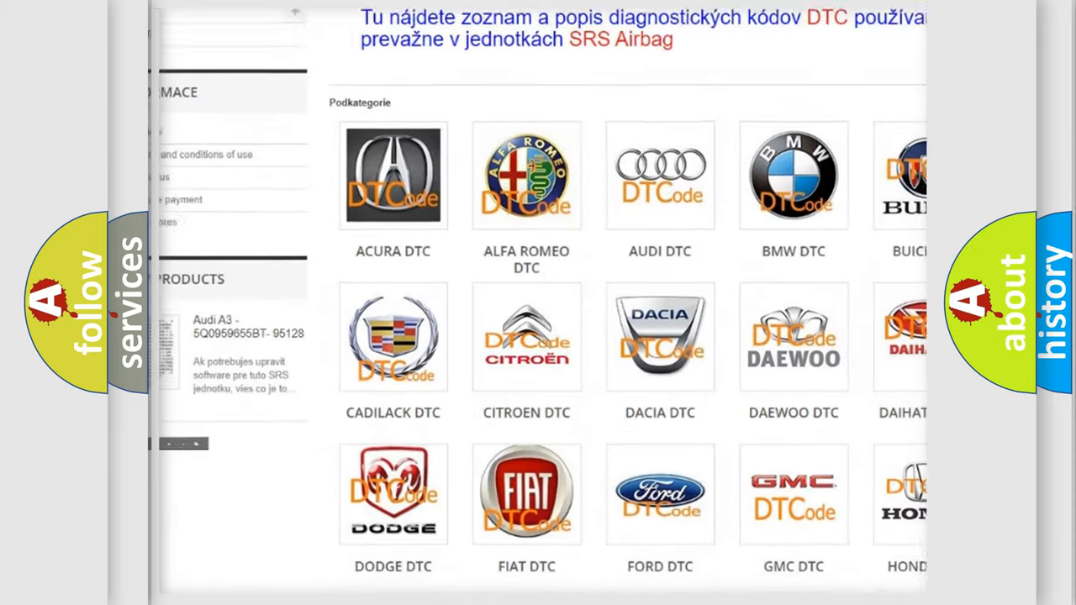
{"action": "scroll", "scroll_direction": "down", "scroll_amount": 3}
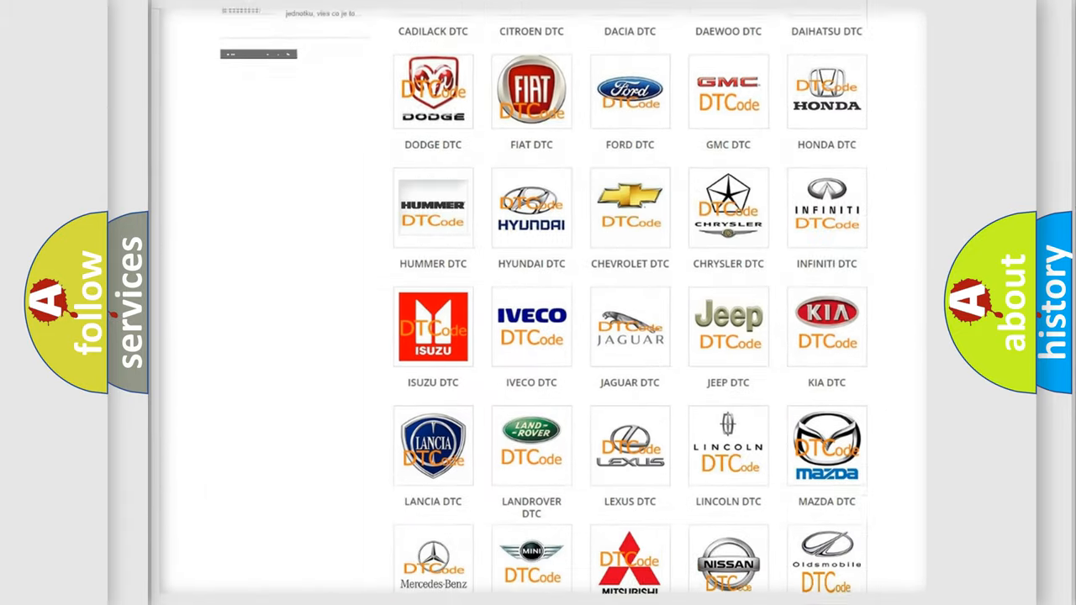
{"action": "scroll", "scroll_direction": "down", "scroll_amount": 3}
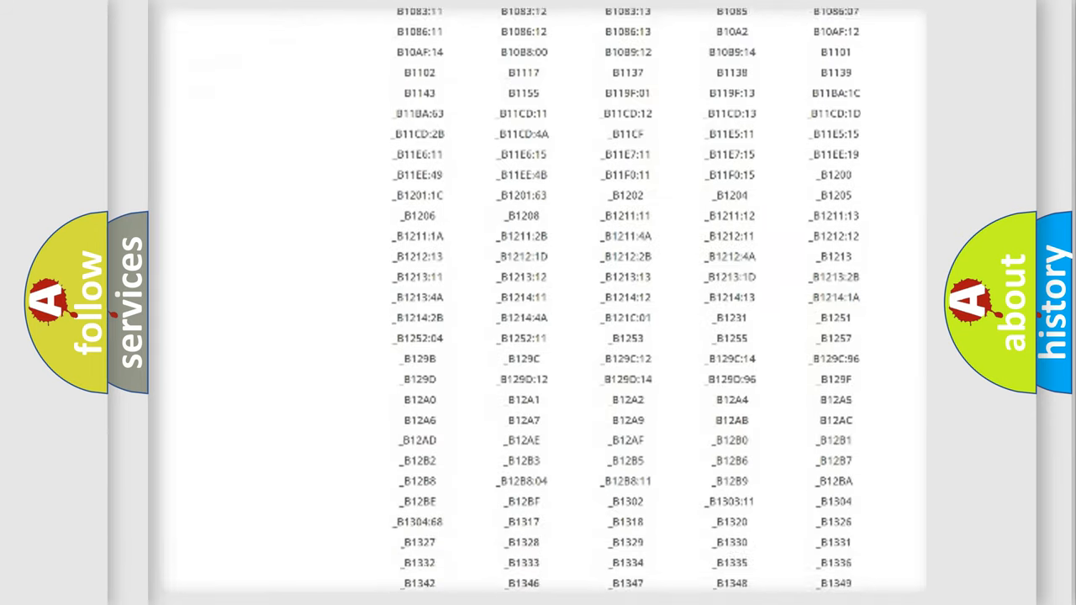
{"action": "scroll", "scroll_direction": "down", "scroll_amount": 3}
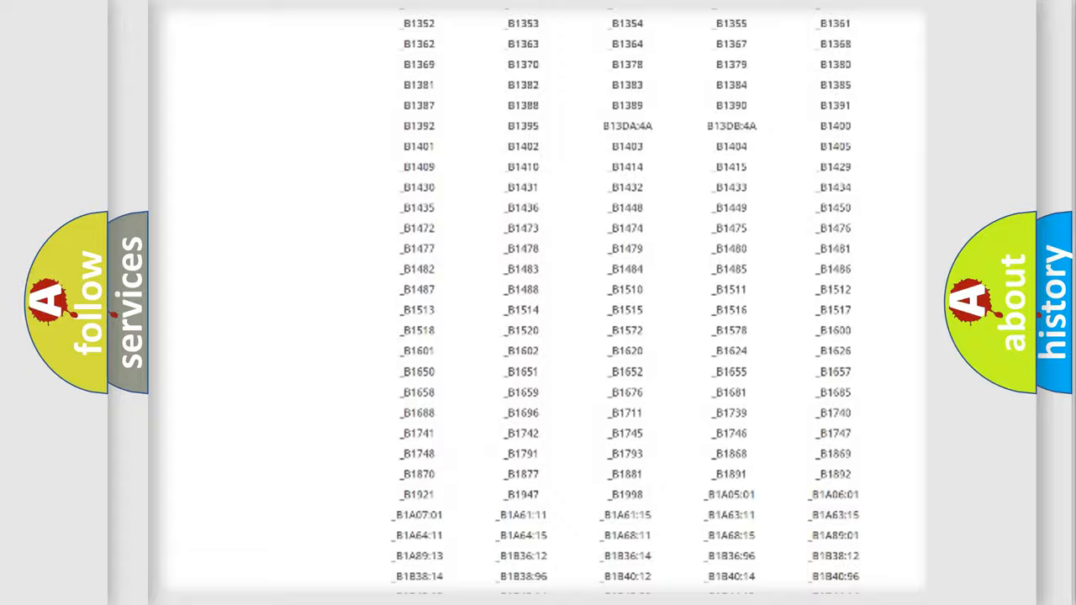